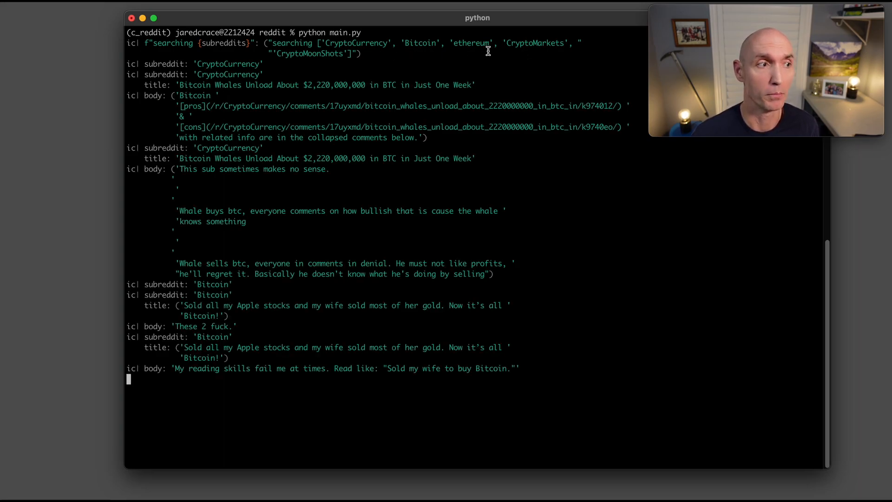
Scroll the Terminal output to the chatgpt_res summary and the returned shell prompt
scroll("down", 3)
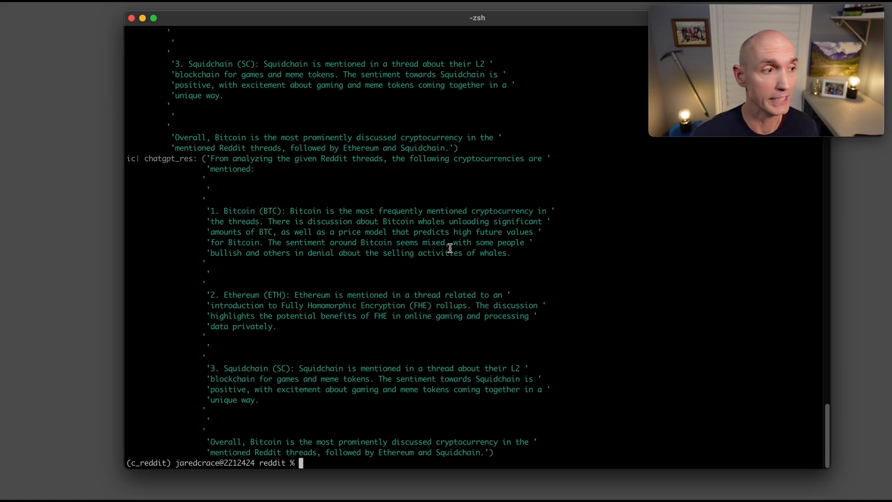
mouse_move(293, 211)
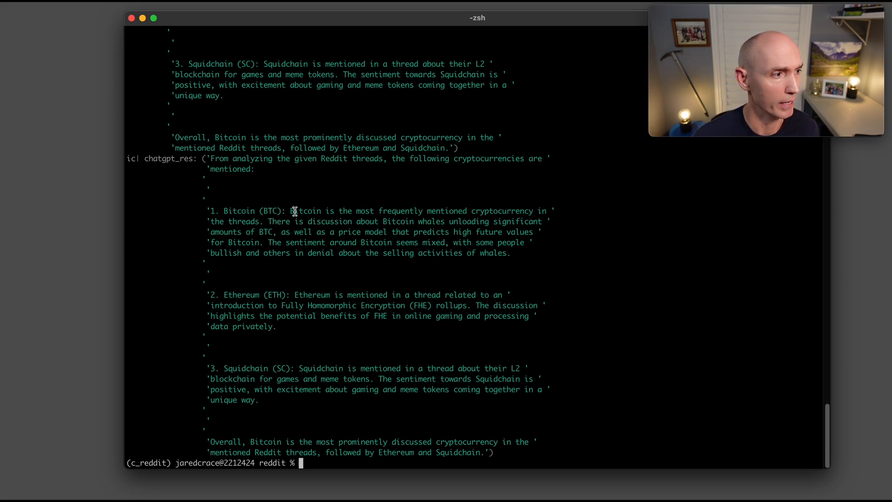
mouse_move(231, 391)
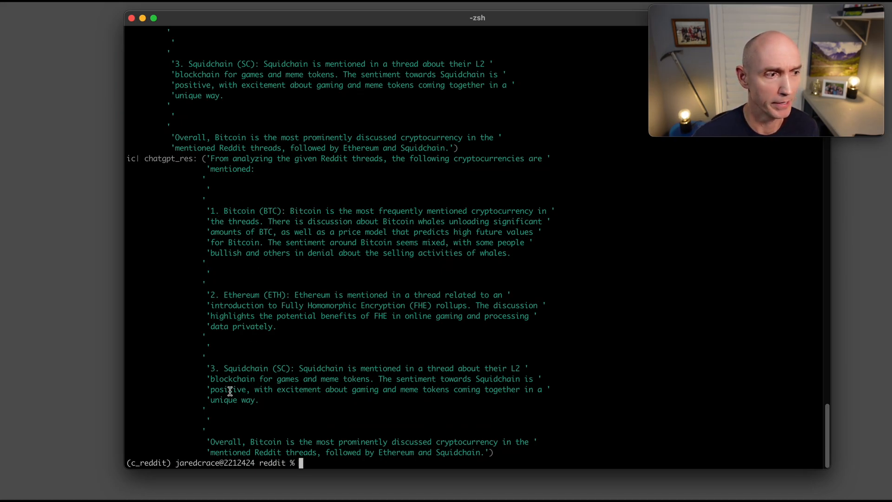
mouse_move(364, 368)
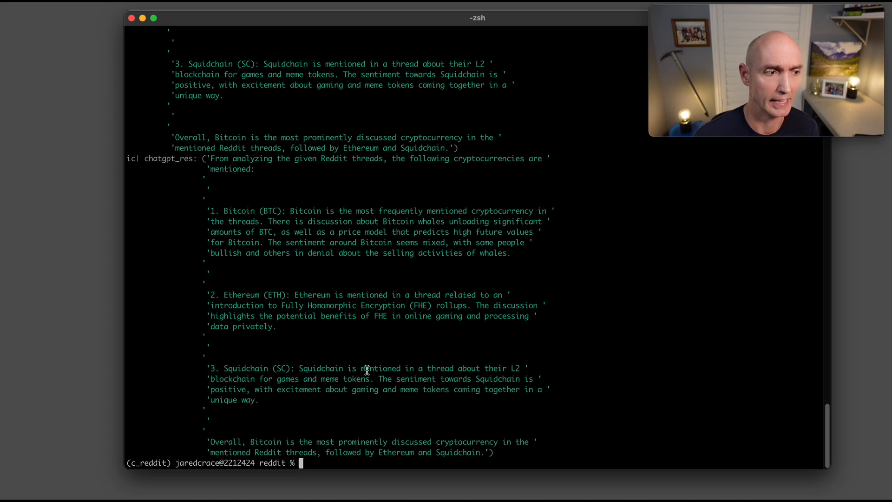
mouse_move(380, 358)
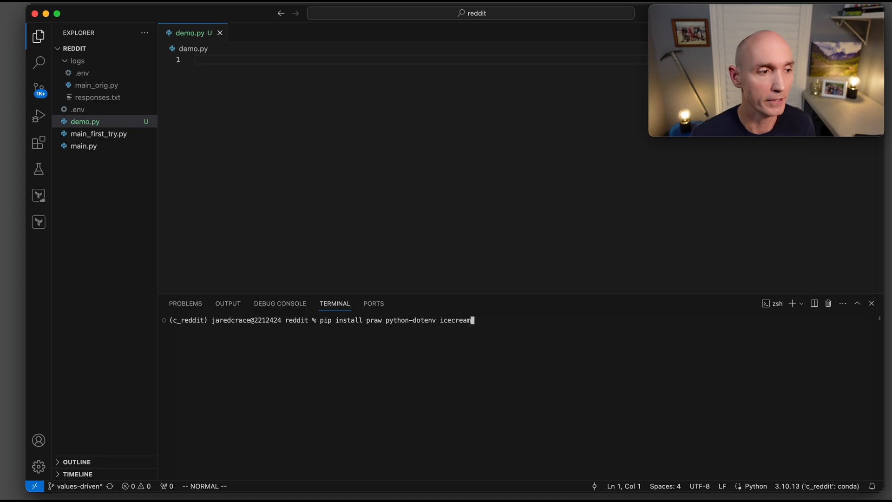
mouse_move(368, 352)
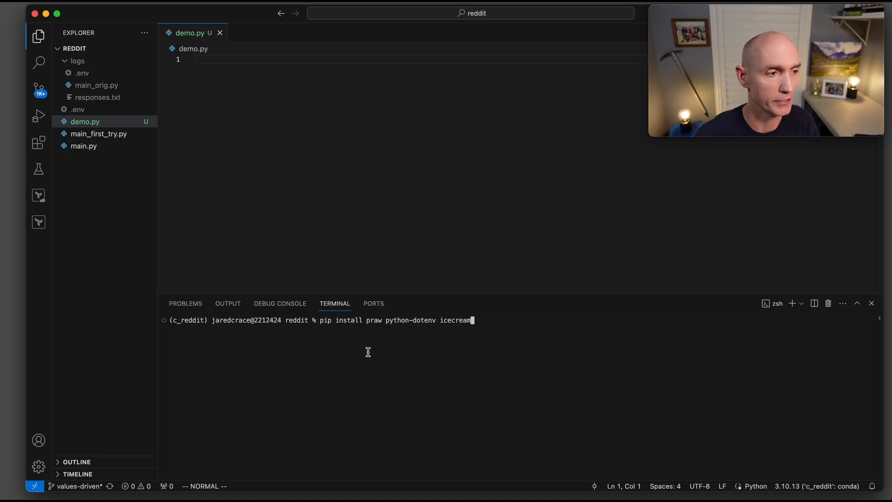
mouse_move(412, 332)
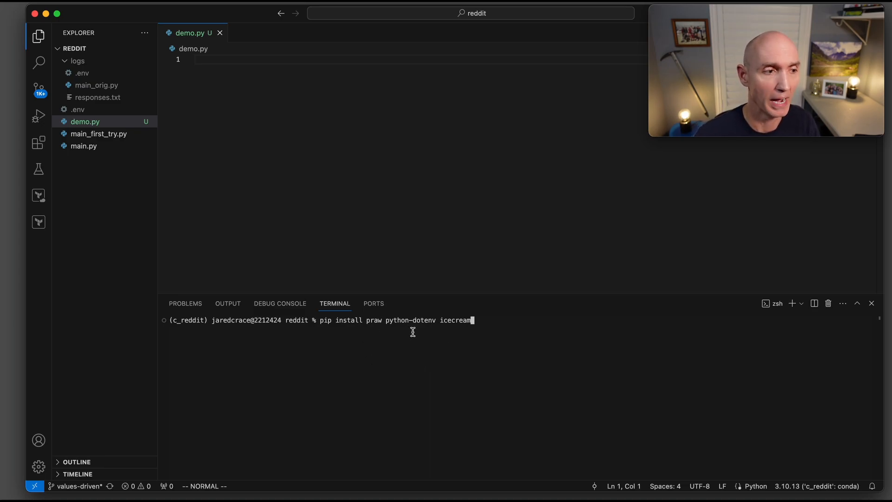
mouse_move(459, 332)
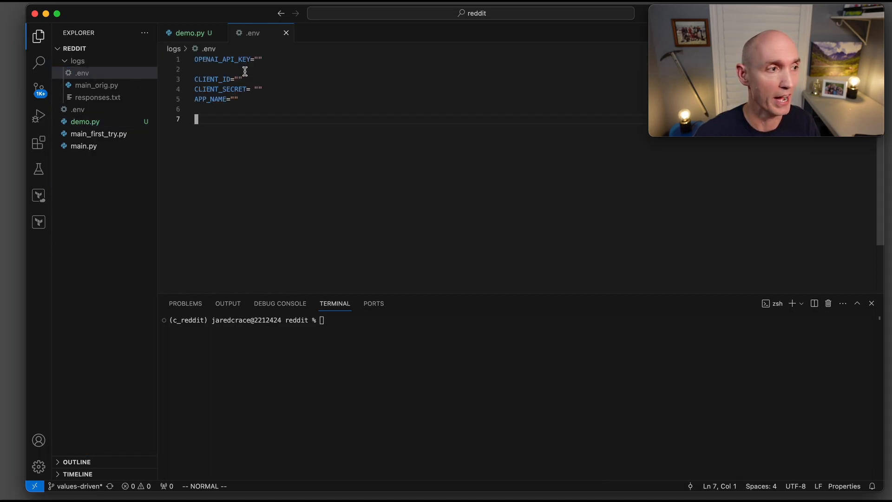
mouse_move(268, 70)
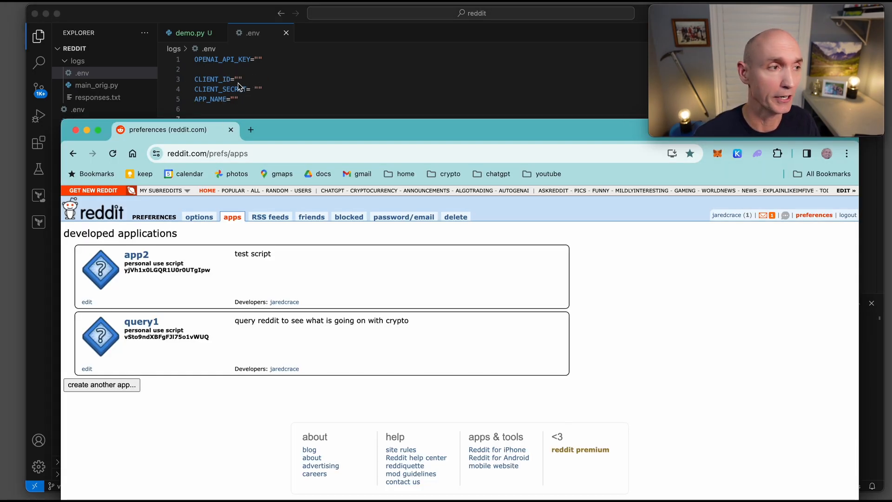
mouse_move(216, 259)
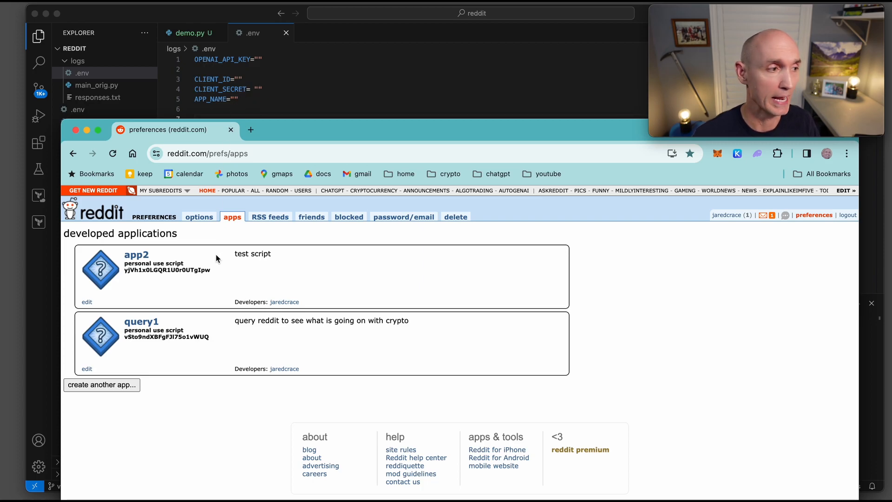
Begin a new Reddit app on prefs/apps and name it demoapp
left_click(191, 154)
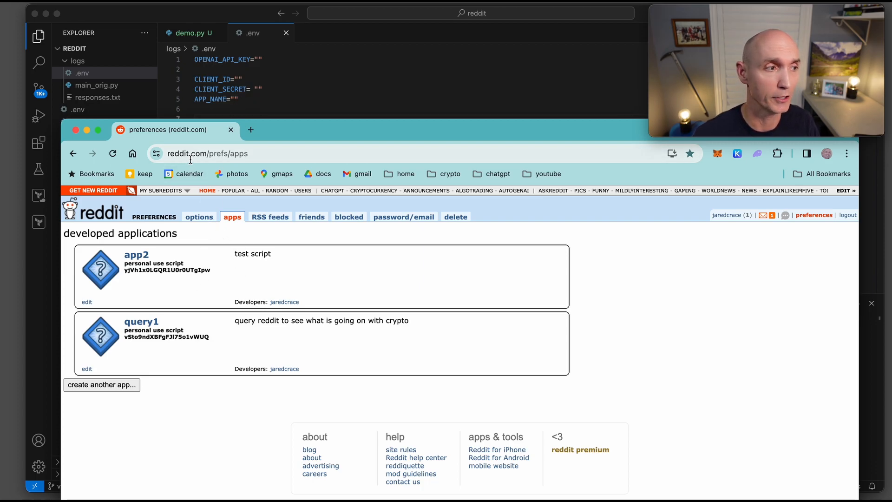
mouse_move(238, 164)
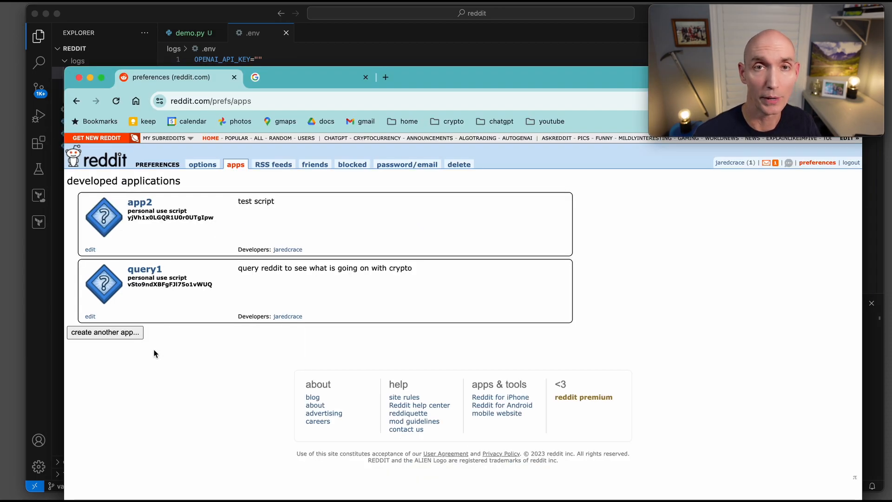
left_click(105, 332)
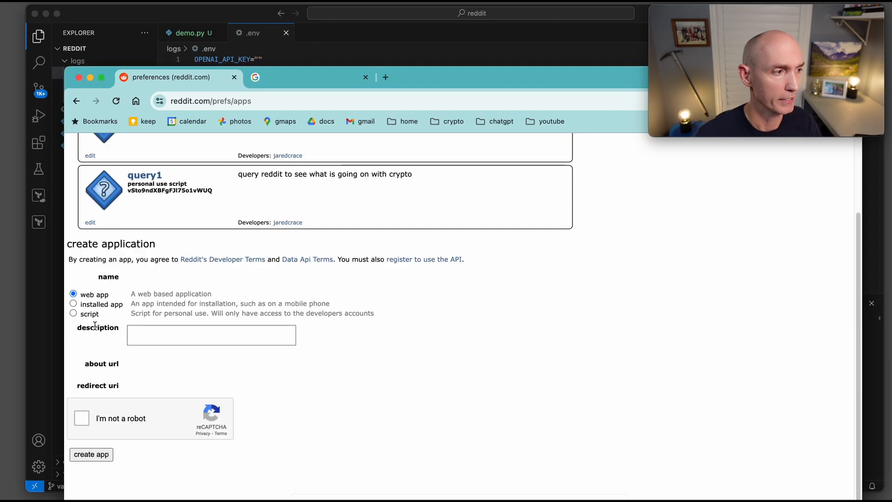
left_click(163, 276)
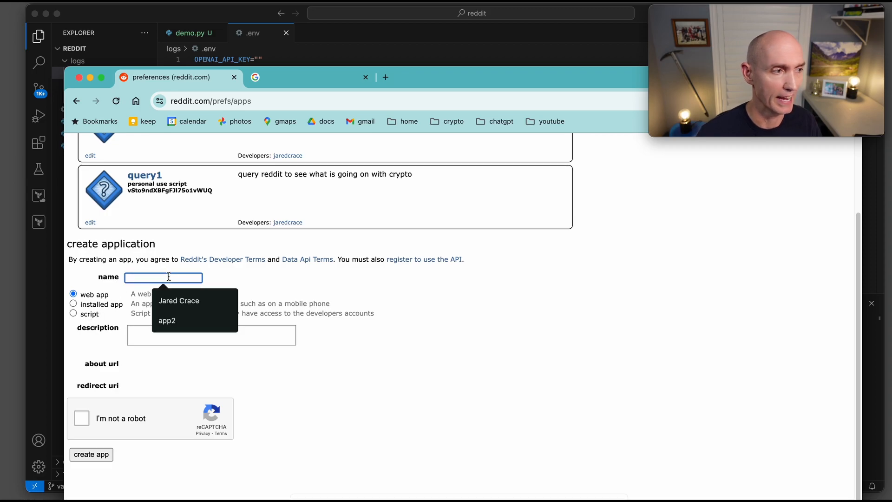
type("demoapp")
left_click(211, 334)
type("something")
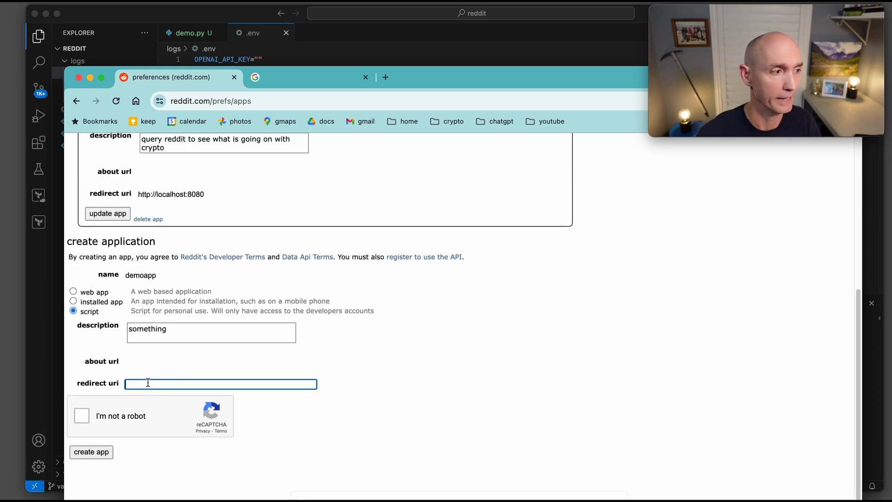
type("http://localhost:8080")
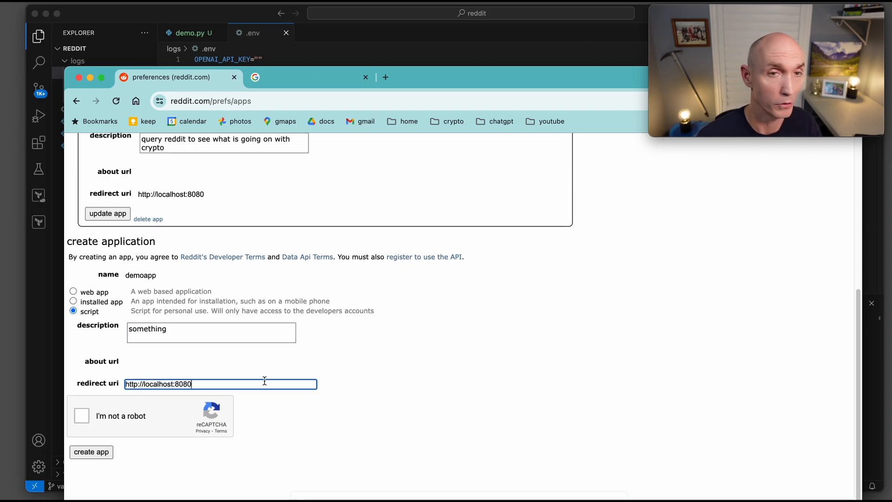
left_click(92, 451)
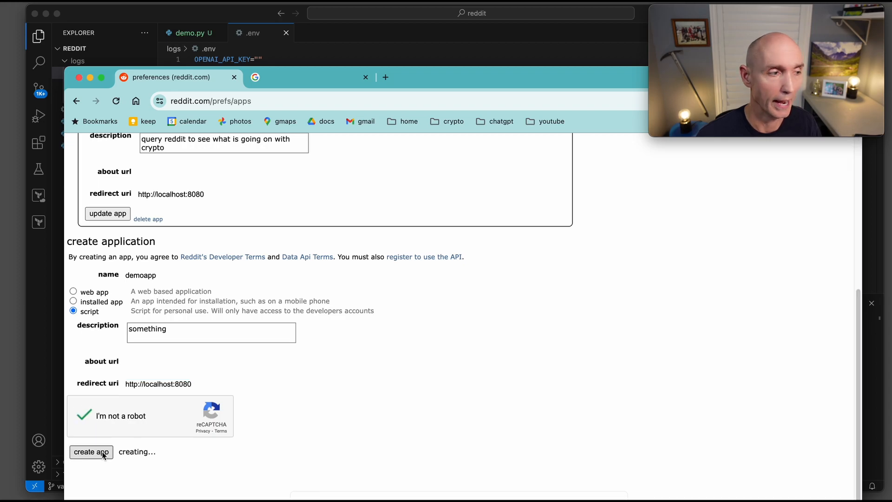
left_click(91, 451)
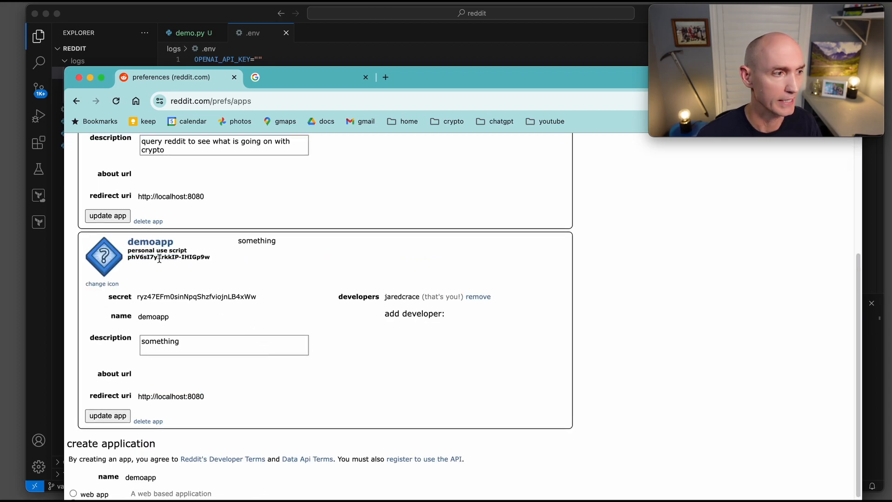
mouse_move(165, 294)
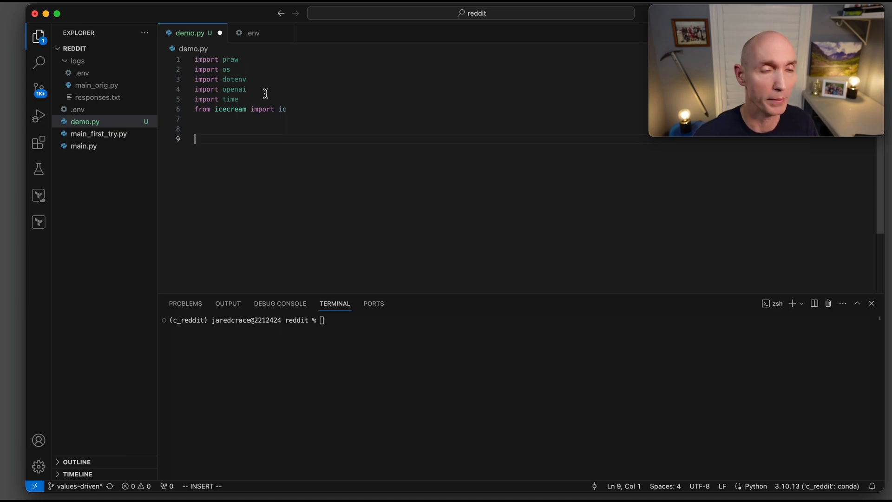
Add dotenv.load_dotenv() after the imports in demo.py
type("dotenv.load_dotenv()")
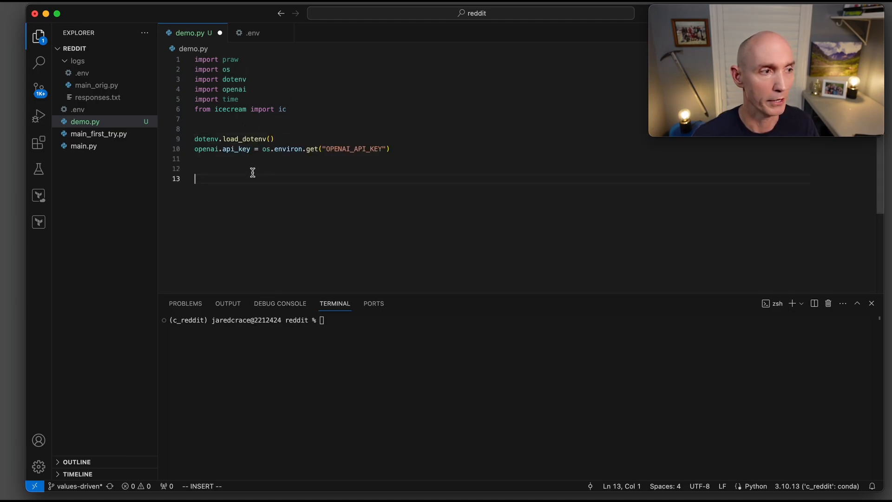
mouse_move(245, 152)
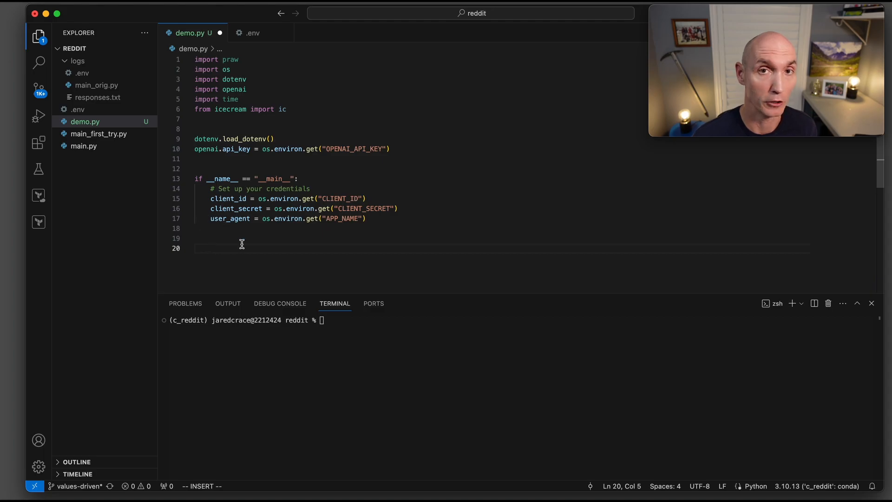
mouse_move(301, 247)
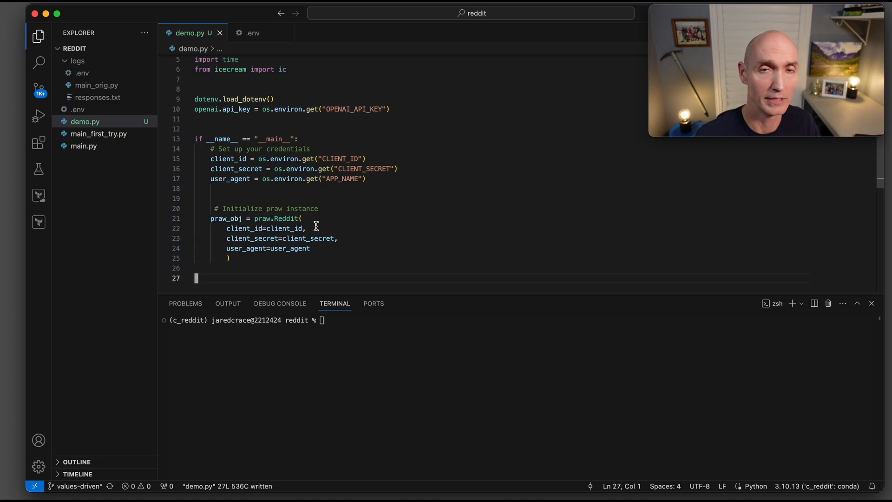
mouse_move(332, 247)
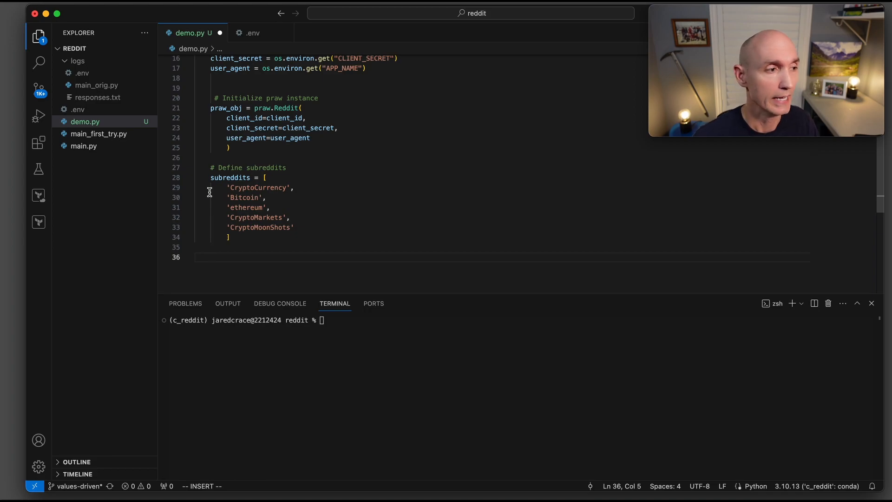
mouse_move(281, 201)
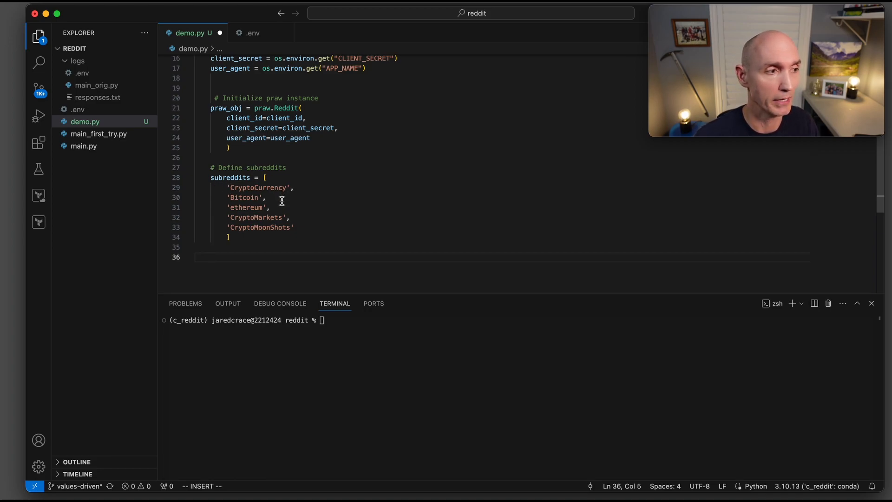
mouse_move(304, 229)
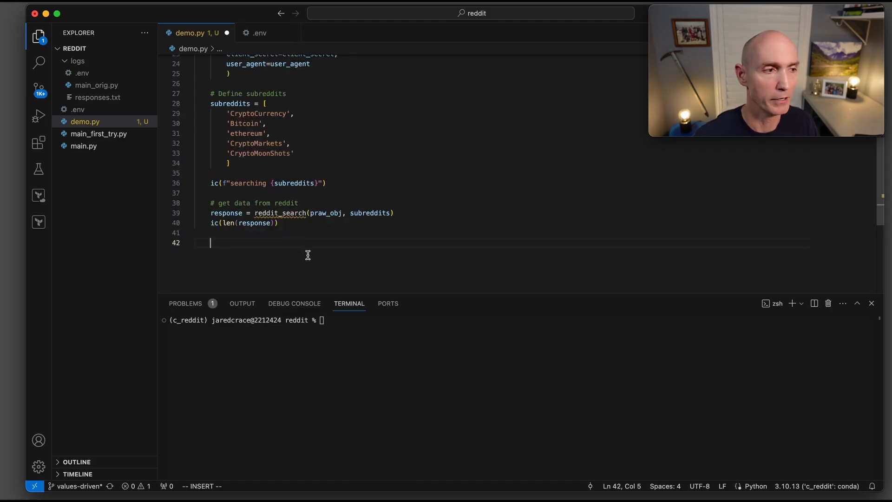
mouse_move(315, 220)
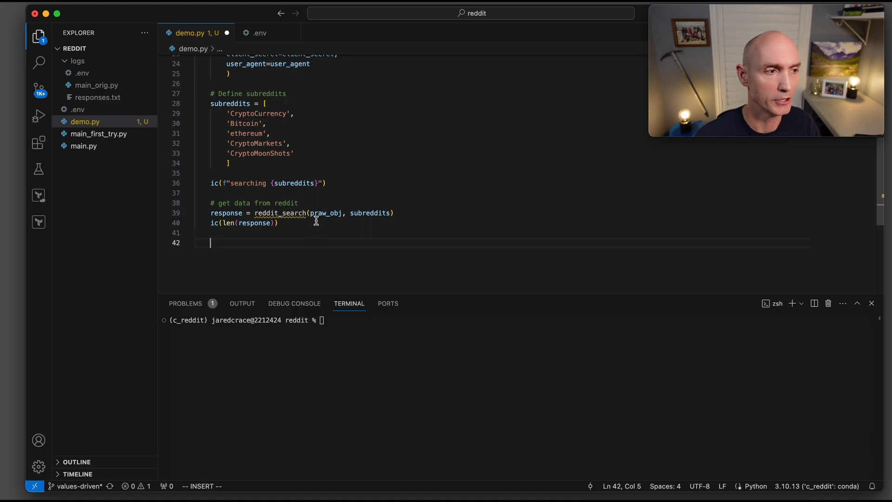
mouse_move(369, 222)
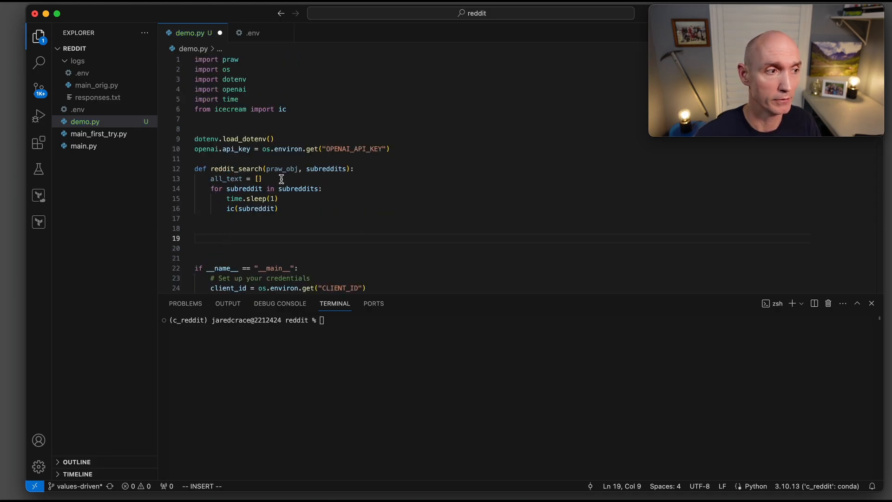
mouse_move(331, 178)
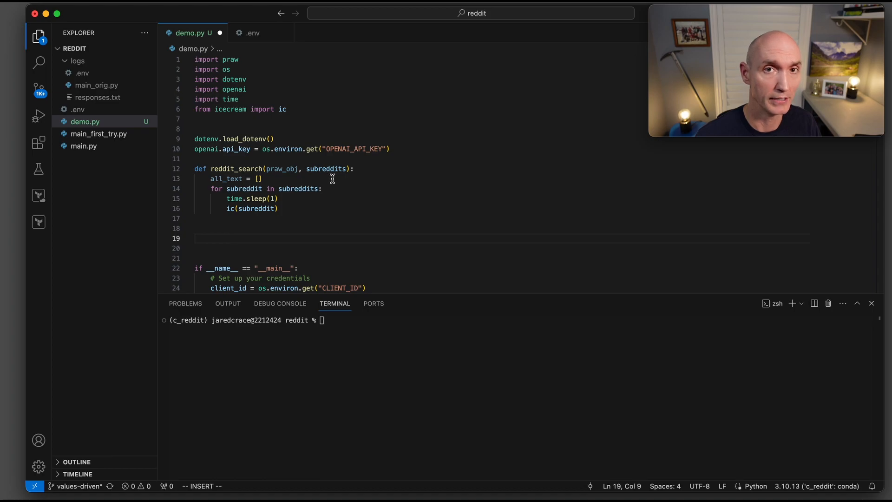
mouse_move(286, 177)
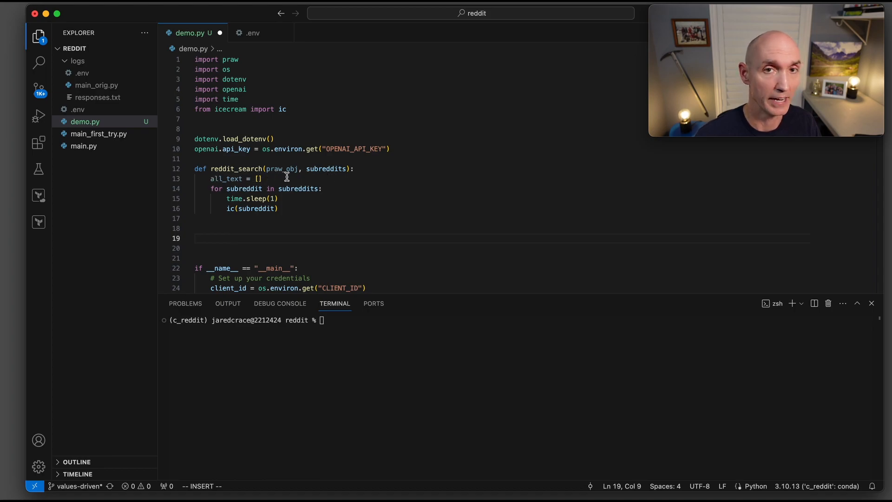
mouse_move(215, 199)
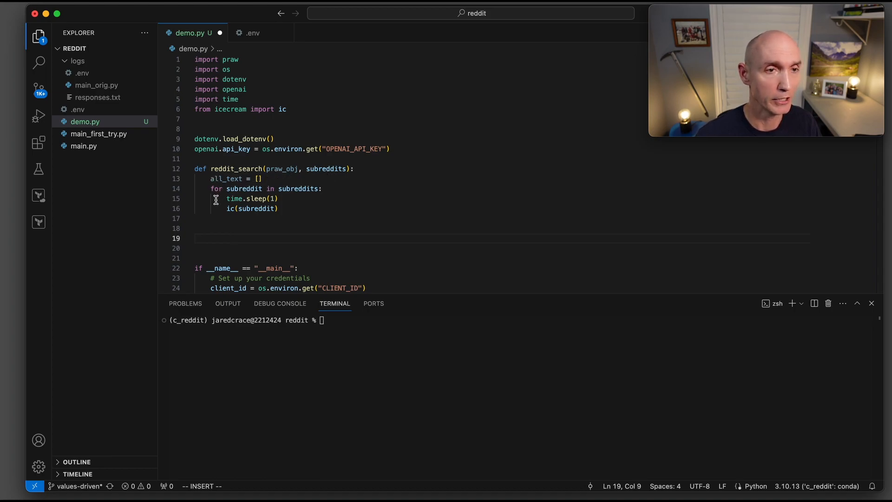
mouse_move(238, 188)
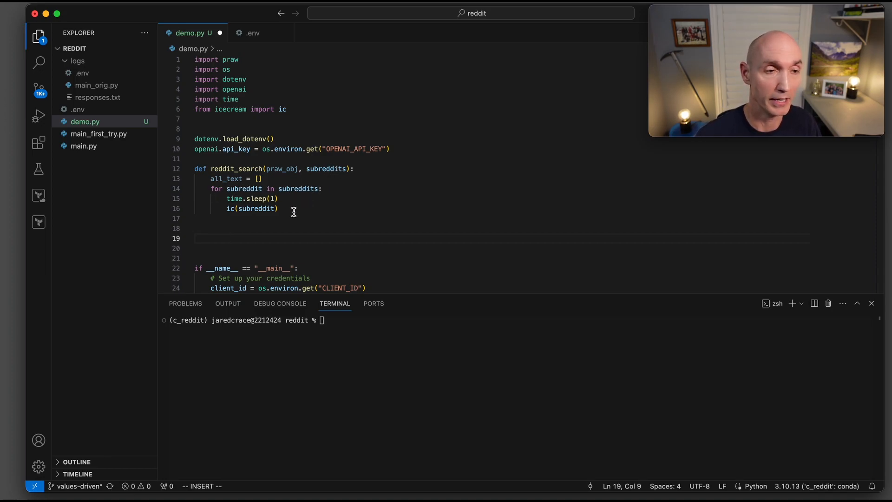
mouse_move(254, 221)
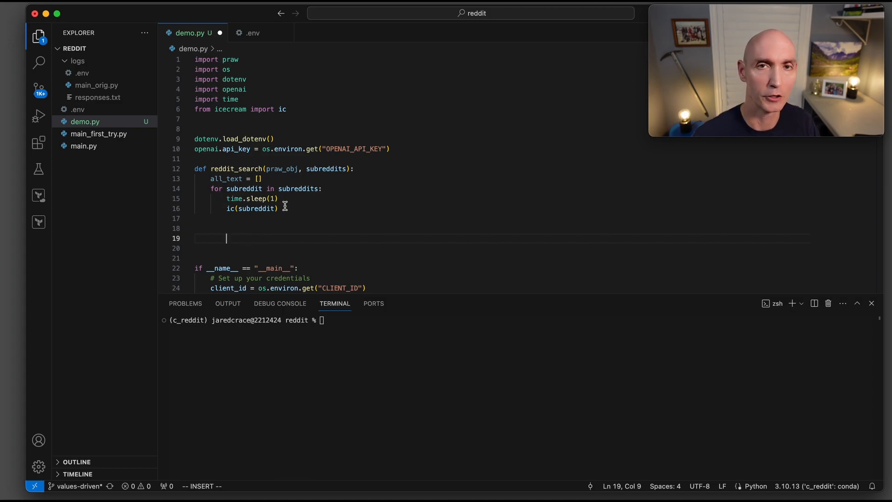
mouse_move(241, 222)
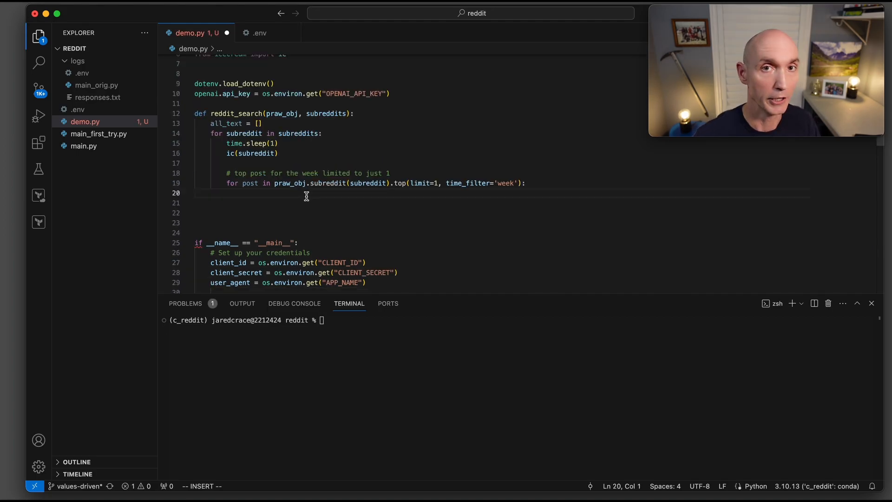
mouse_move(324, 197)
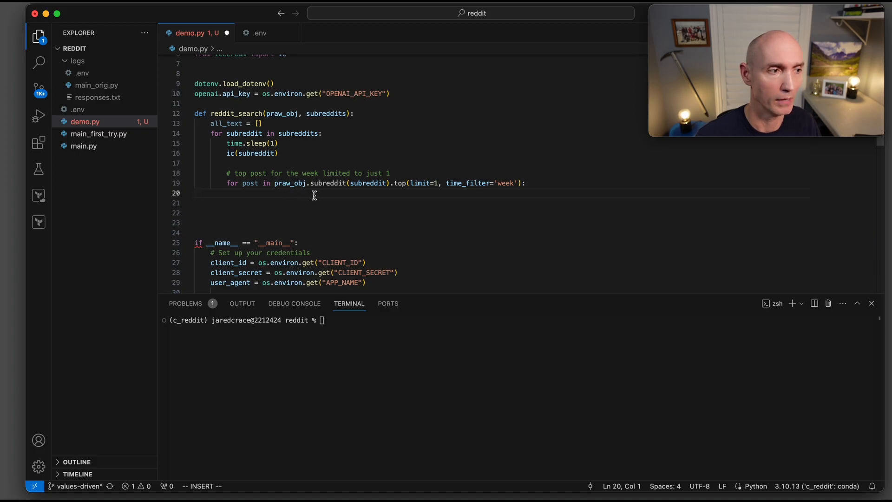
mouse_move(242, 139)
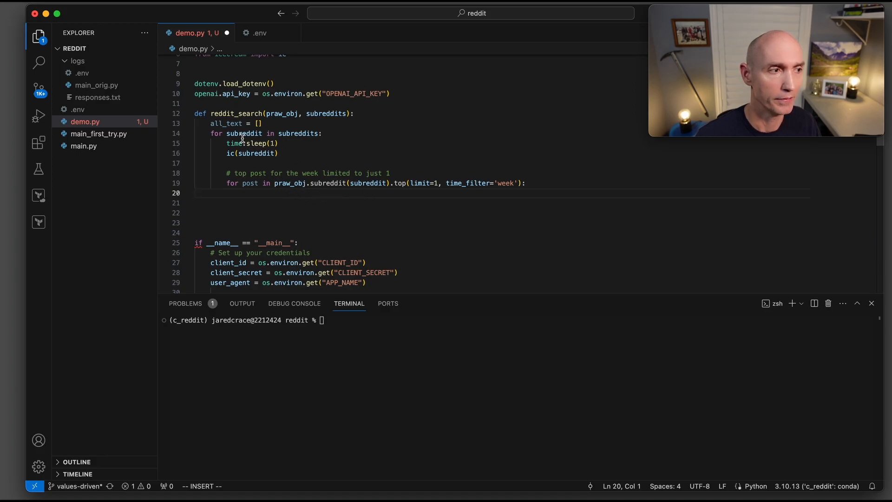
mouse_move(364, 188)
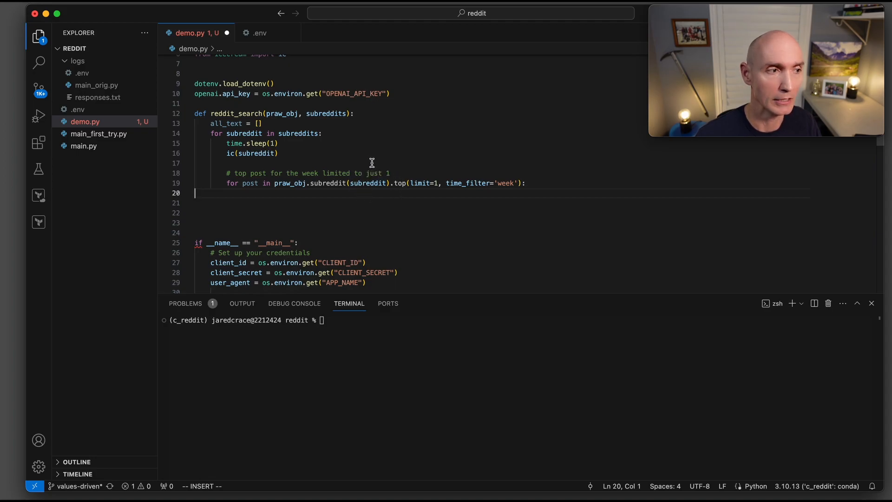
mouse_move(358, 170)
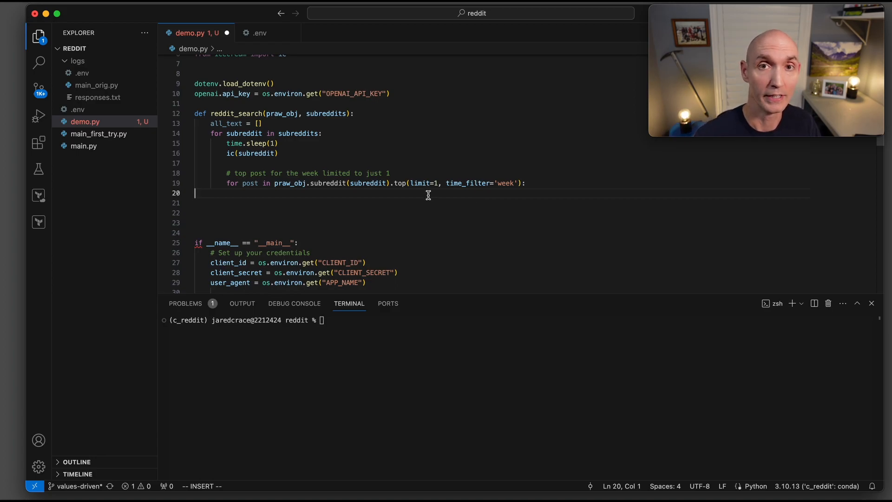
mouse_move(432, 194)
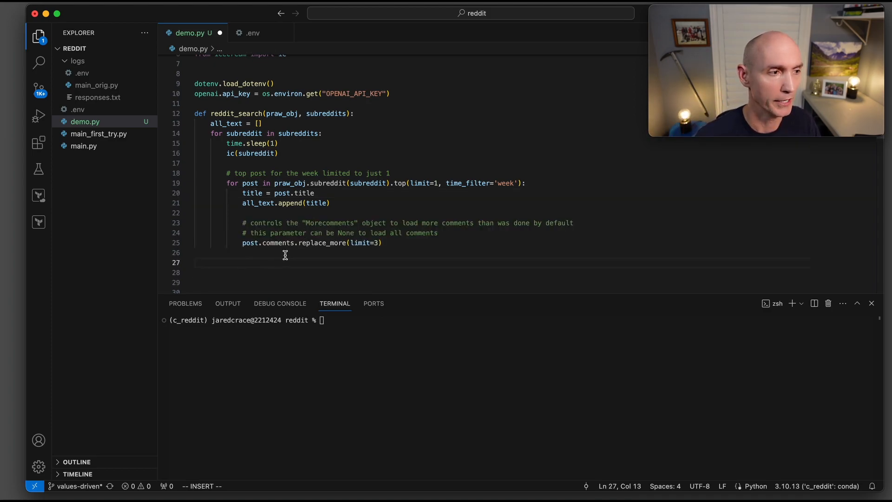
mouse_move(258, 233)
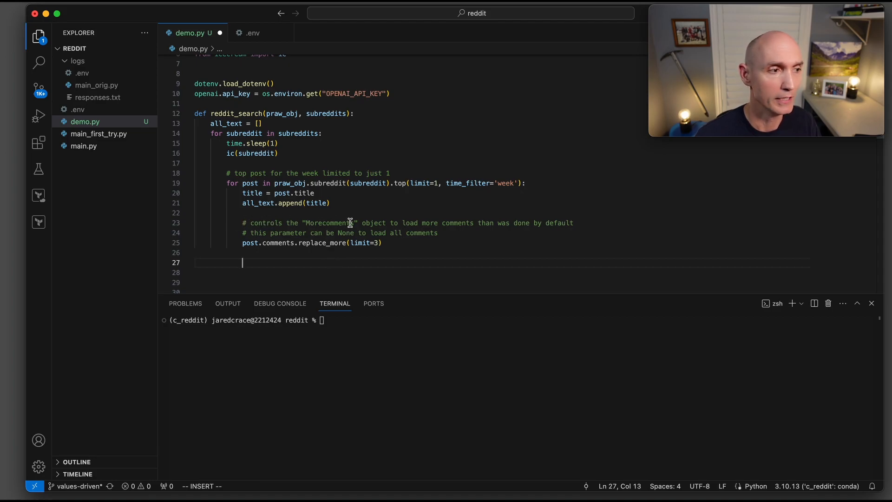
mouse_move(469, 225)
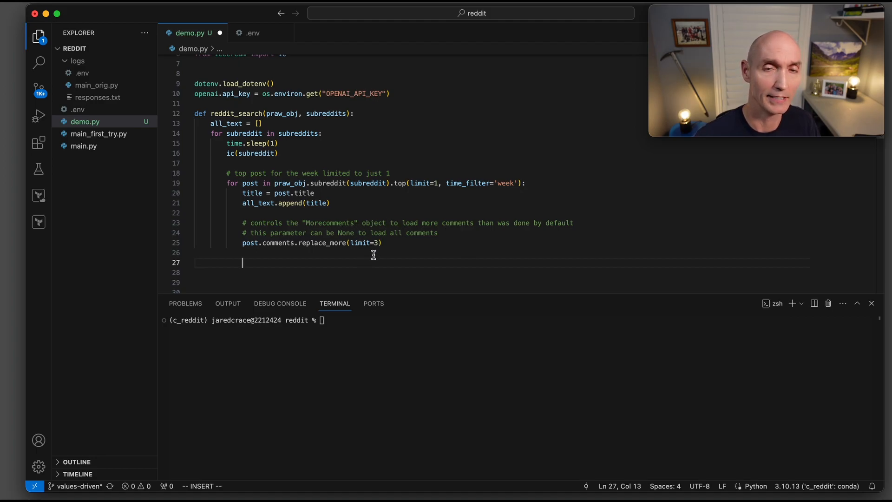
mouse_move(421, 235)
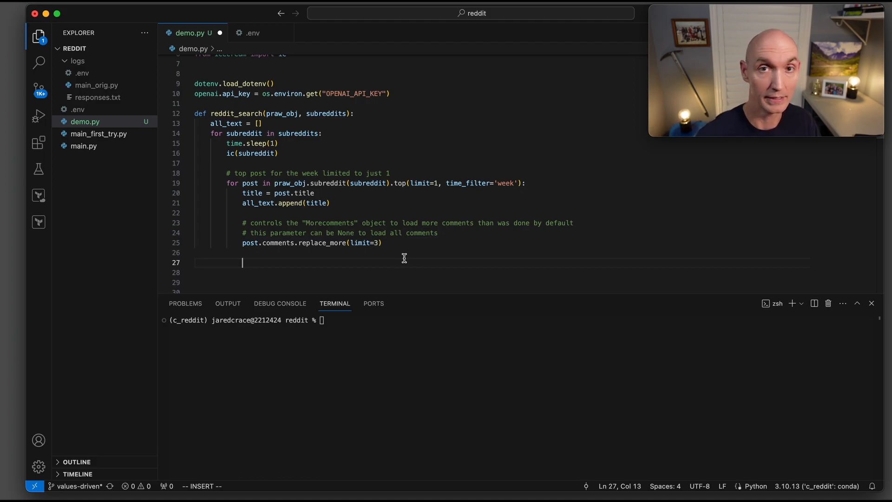
Slice the post's first two comments into comments_array = post.comments[:2]
type("comments_array = post.comments[:2]")
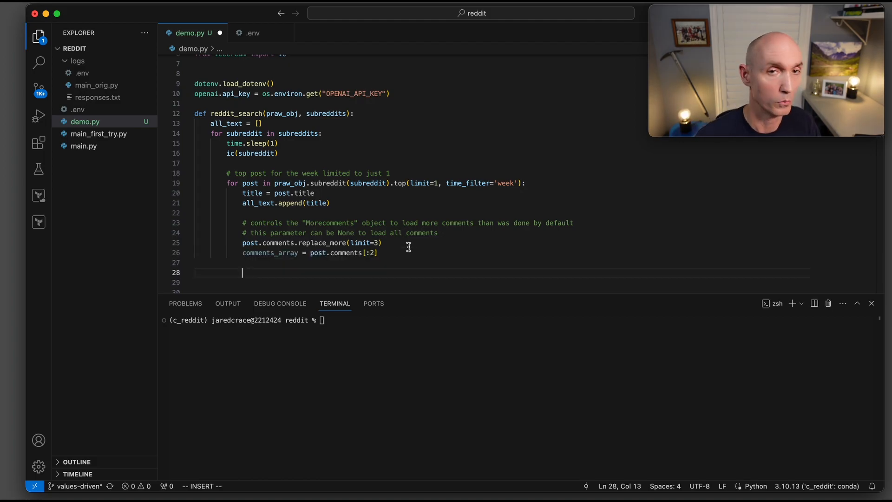
mouse_move(289, 267)
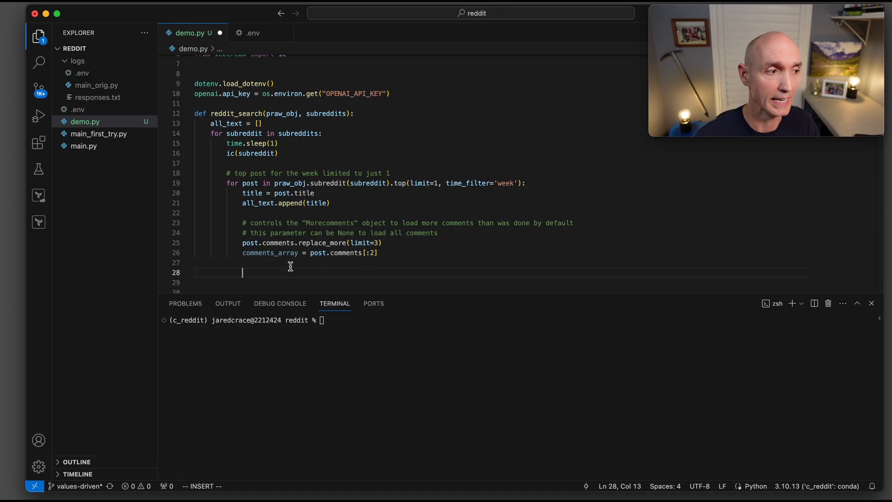
mouse_move(274, 264)
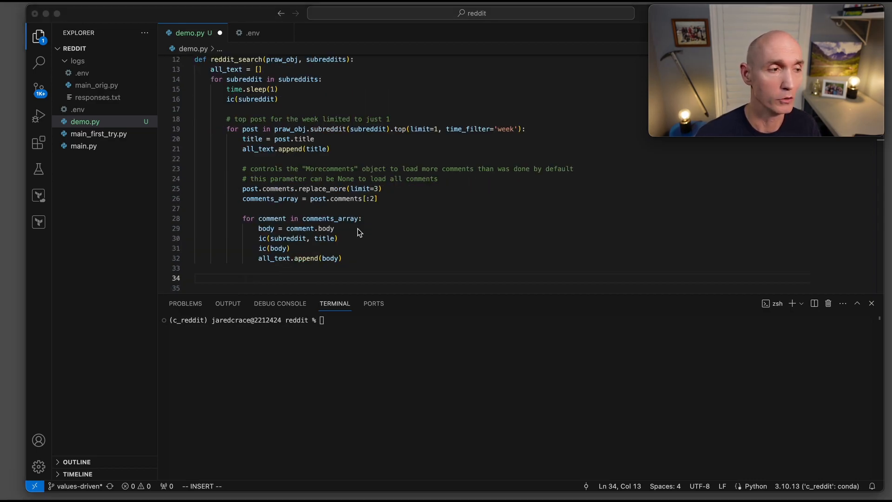
mouse_move(314, 246)
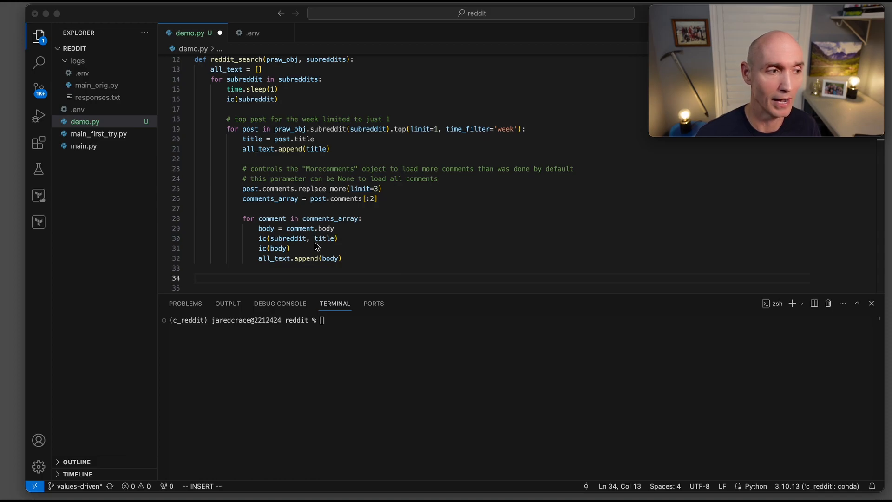
mouse_move(331, 276)
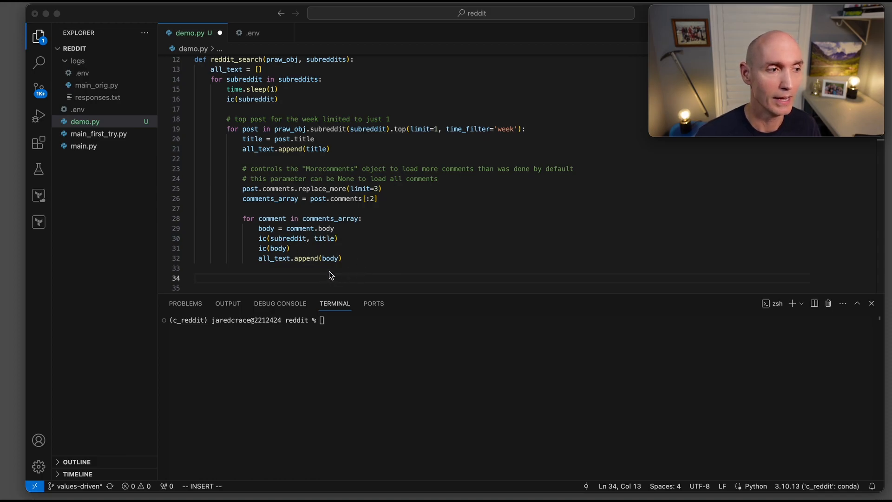
mouse_move(365, 252)
type("return ' '.join(all_text)")
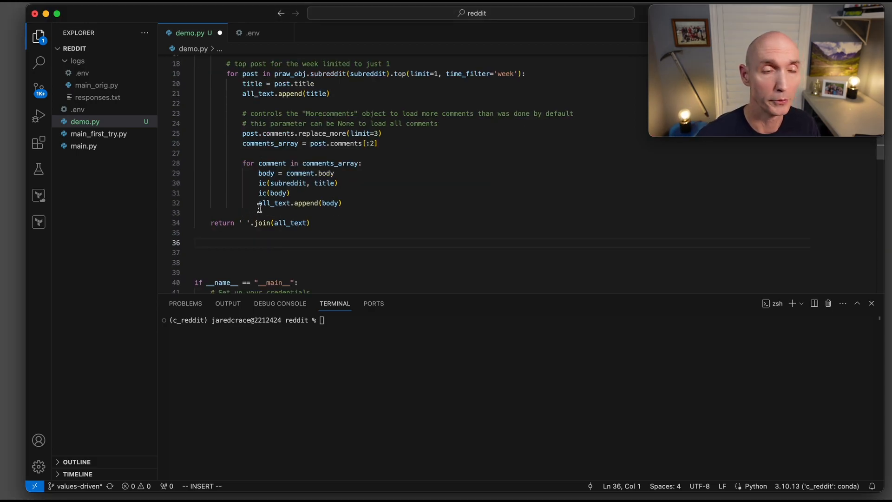
mouse_move(283, 223)
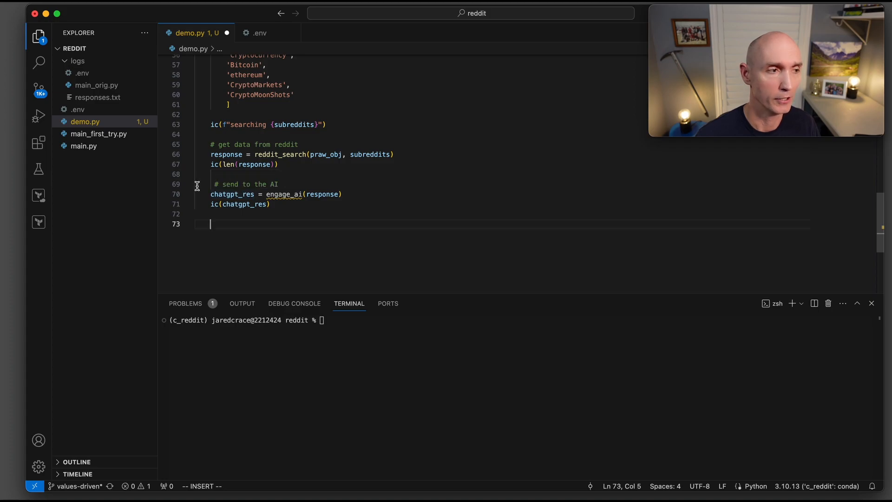
mouse_move(317, 210)
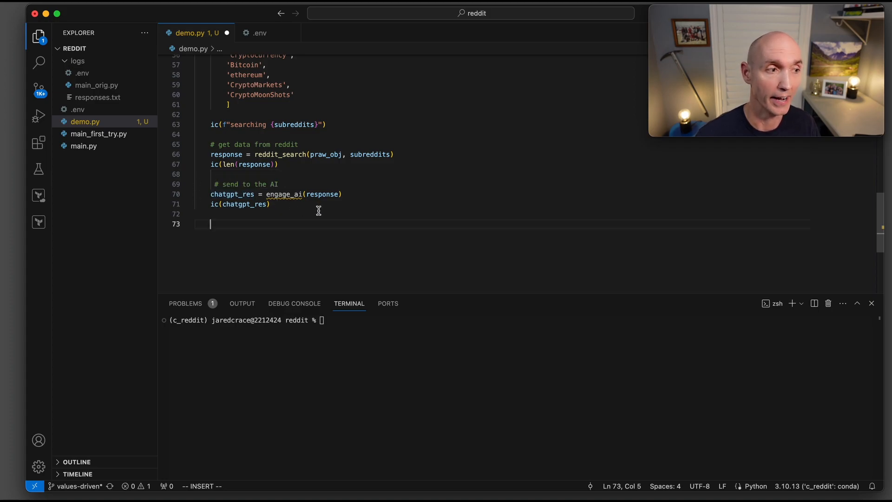
mouse_move(355, 193)
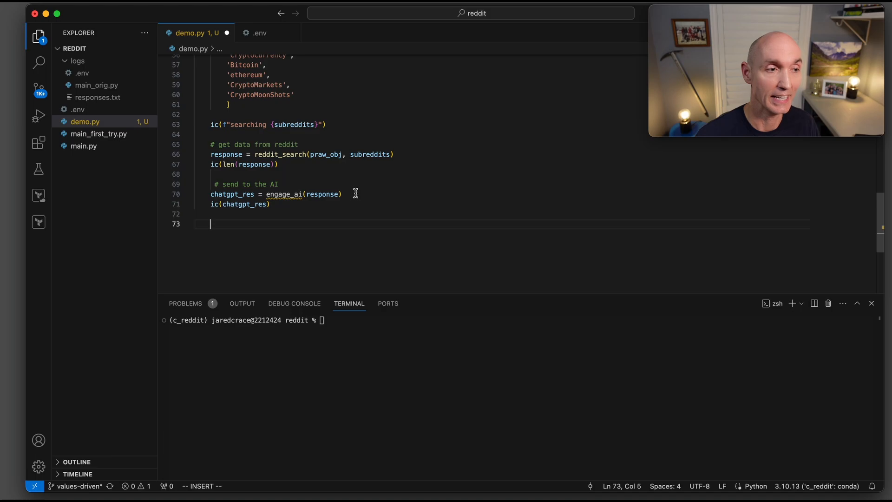
Scroll up in demo.py to the end of the __main__ block
scroll("up", 3)
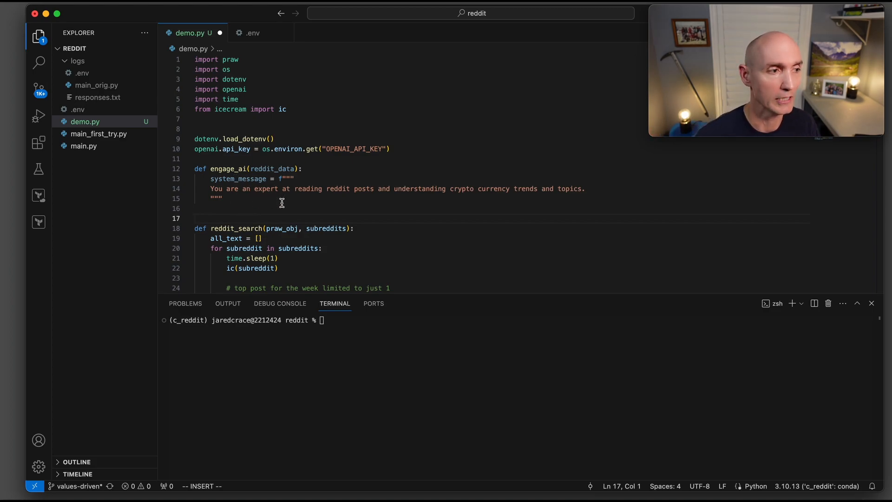
mouse_move(407, 201)
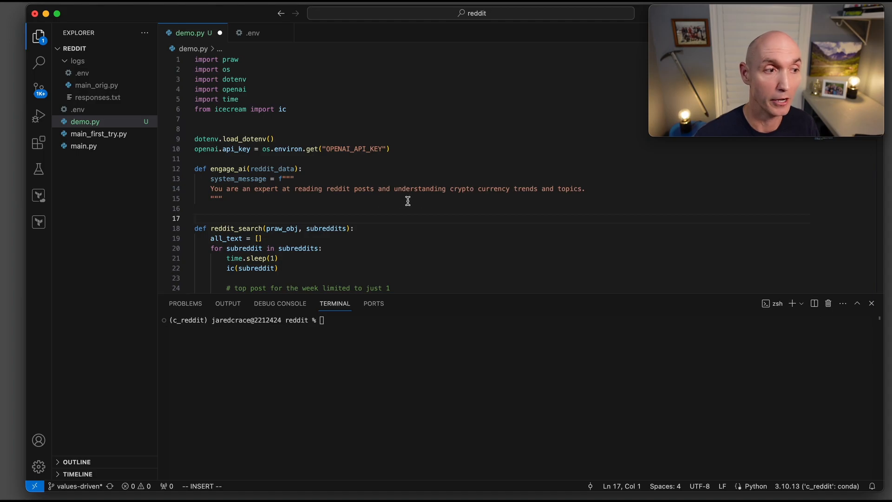
mouse_move(534, 202)
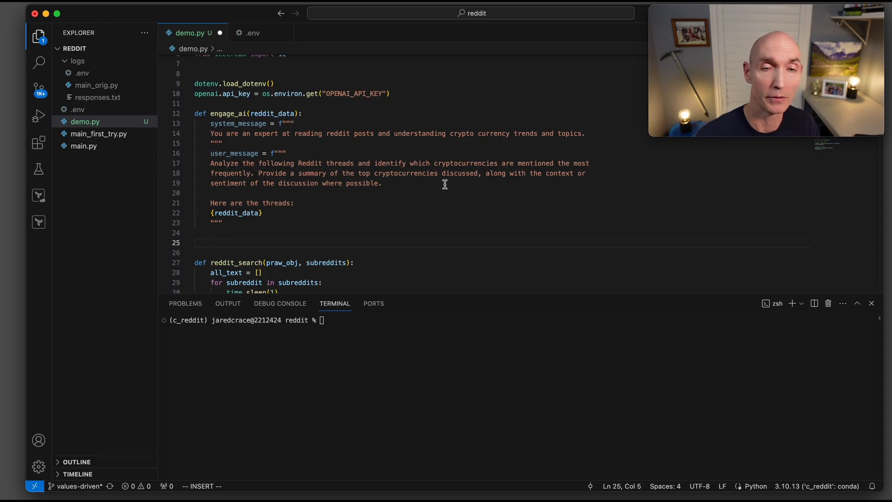
mouse_move(321, 192)
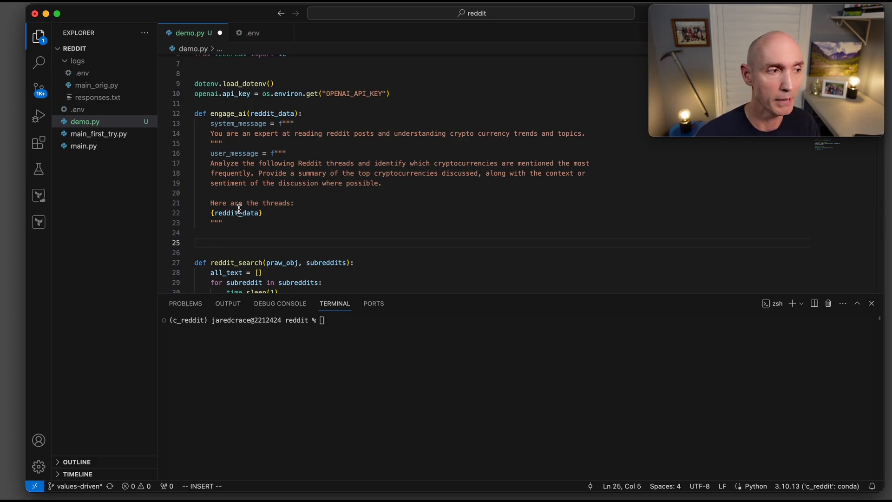
Start the messages=[ list in engage_ai for the system and user role dicts
type("messages=[")
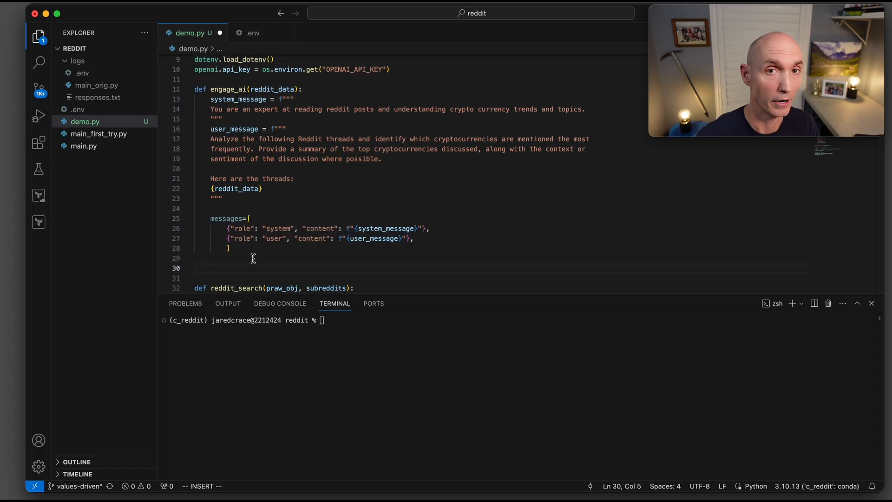
mouse_move(339, 232)
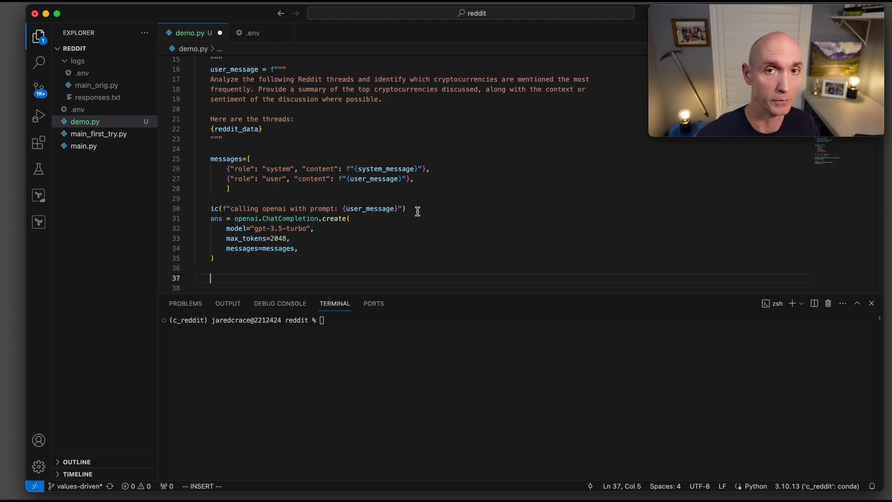
mouse_move(236, 219)
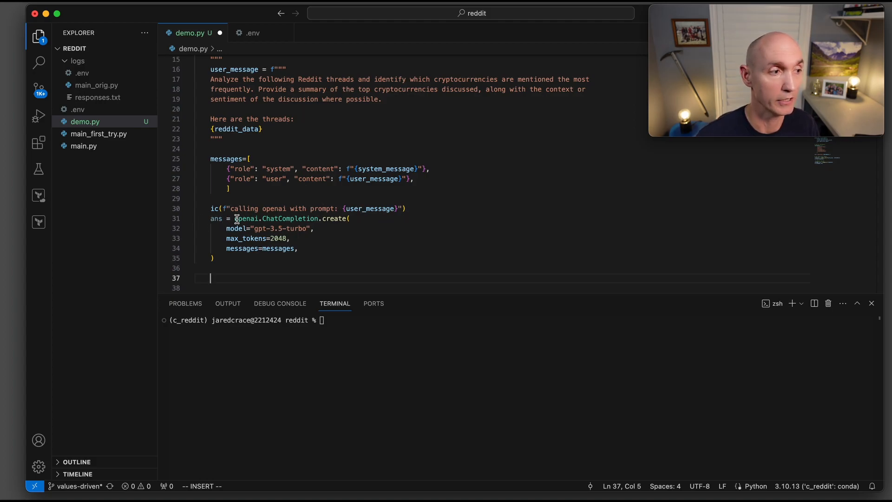
mouse_move(357, 223)
type("res = ans[\"choices\"][0][\"message\"][\"content\"]")
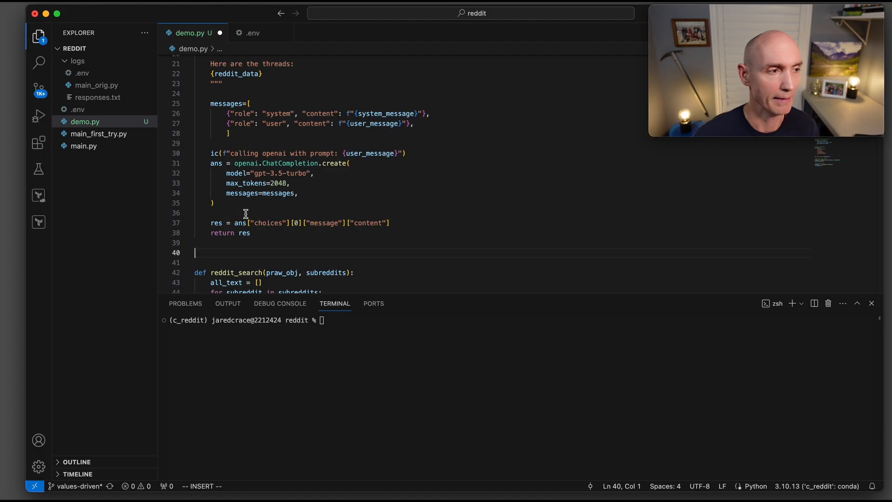
mouse_move(367, 230)
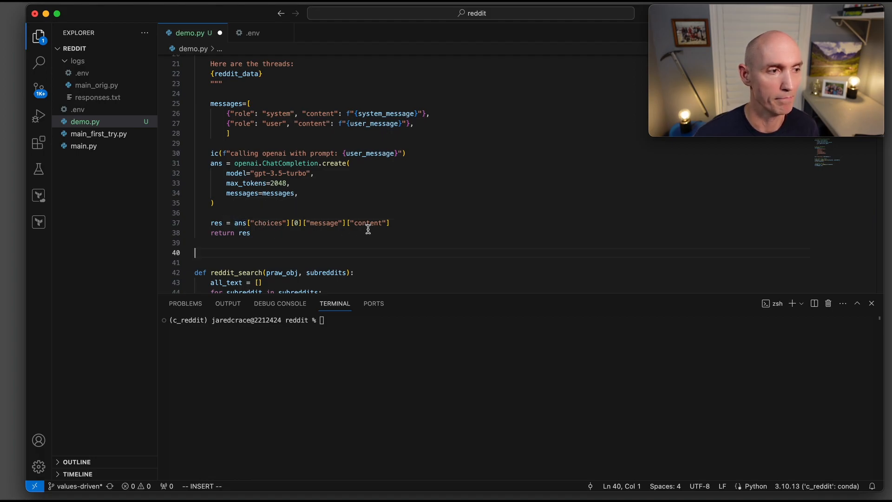
mouse_move(329, 232)
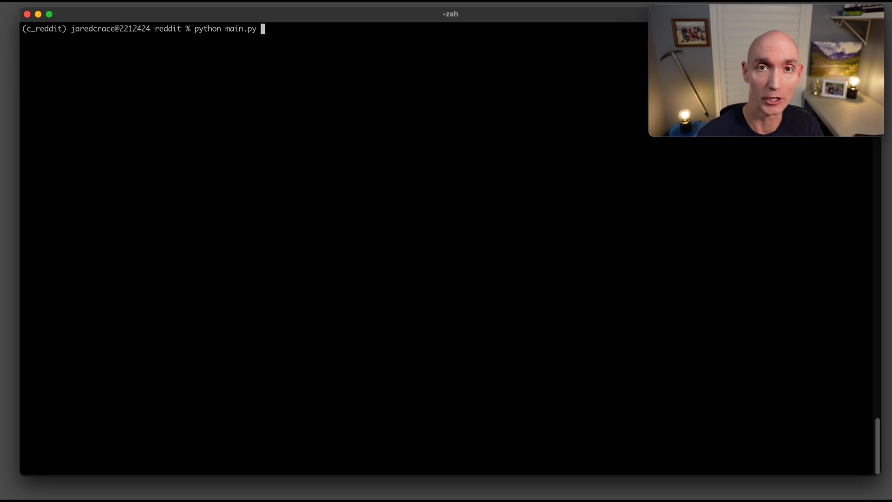
Run python main.py and scroll through the printed subreddit posts, comments and OpenAI prompt
key("Return")
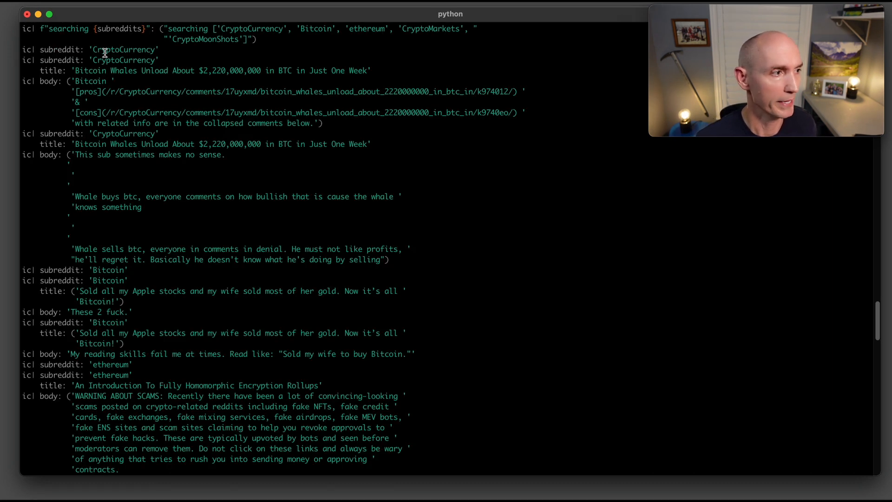
mouse_move(92, 81)
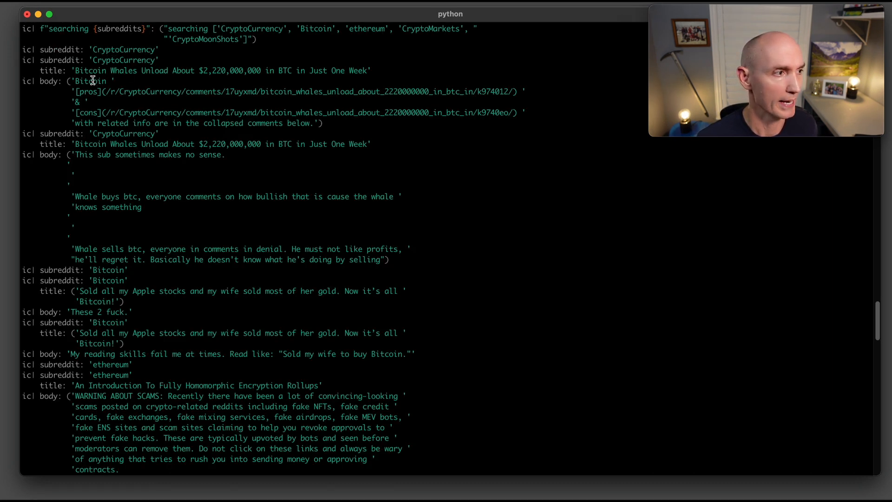
mouse_move(208, 78)
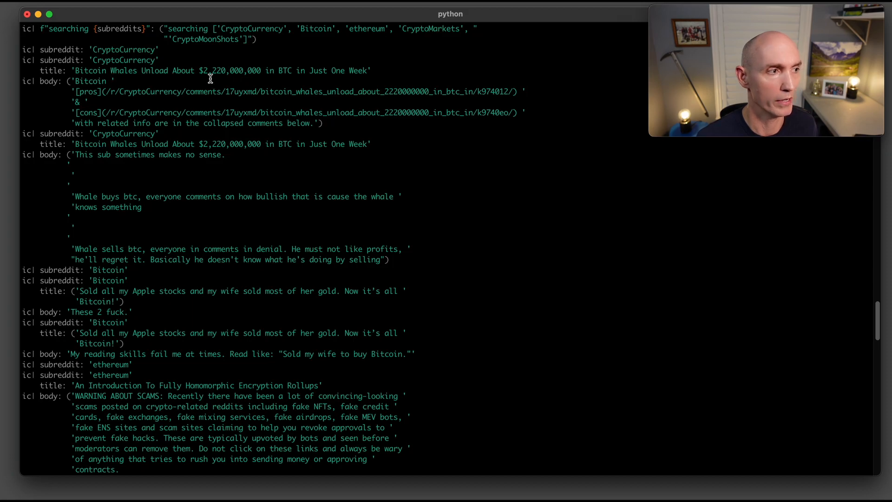
mouse_move(281, 90)
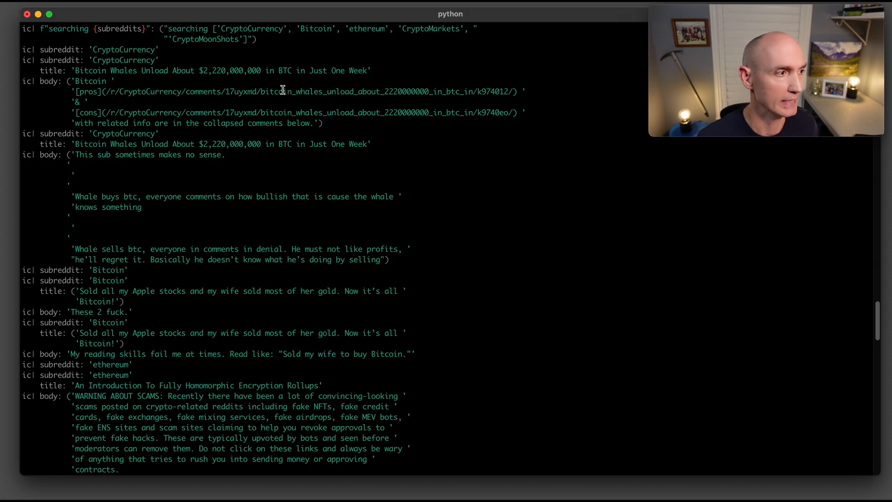
mouse_move(86, 290)
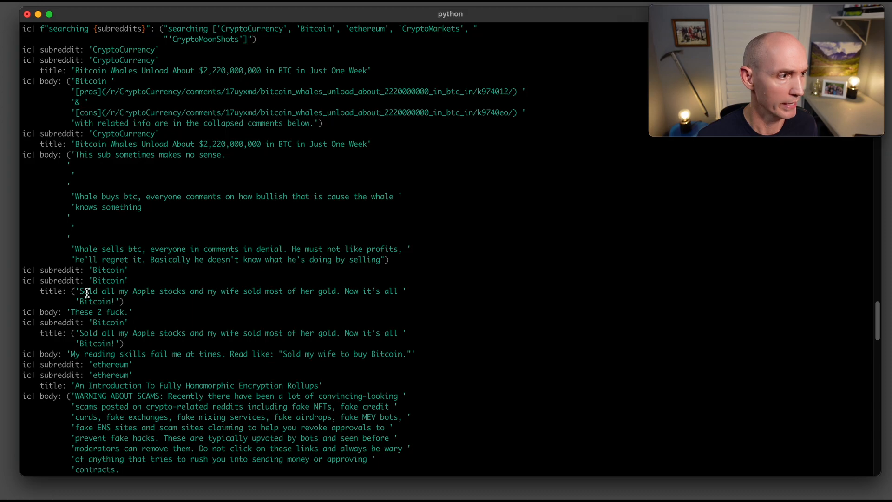
mouse_move(375, 291)
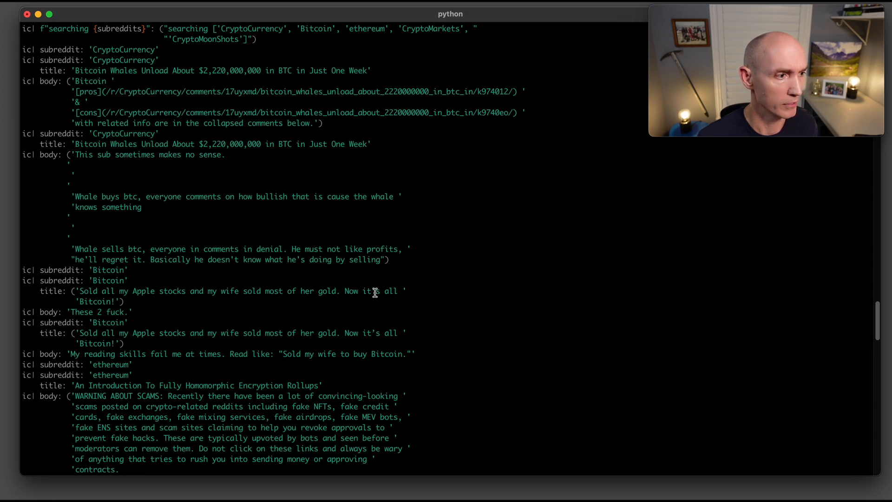
scroll("down", 3)
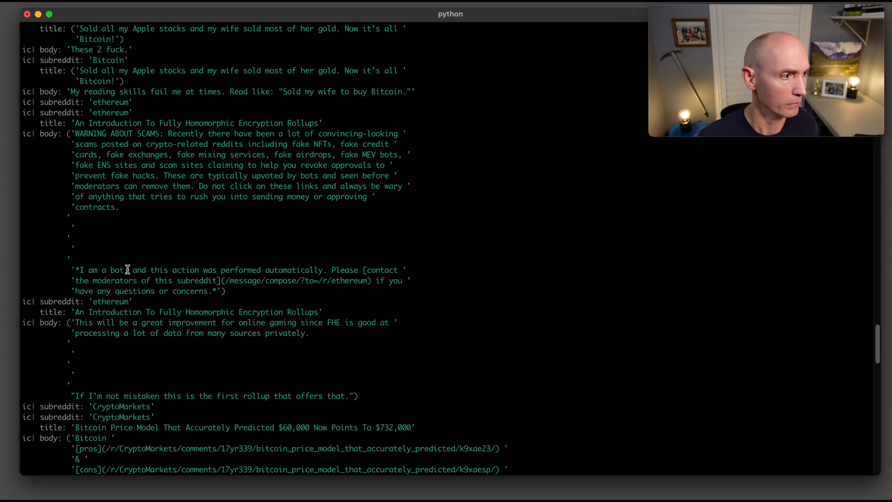
scroll("down", 3)
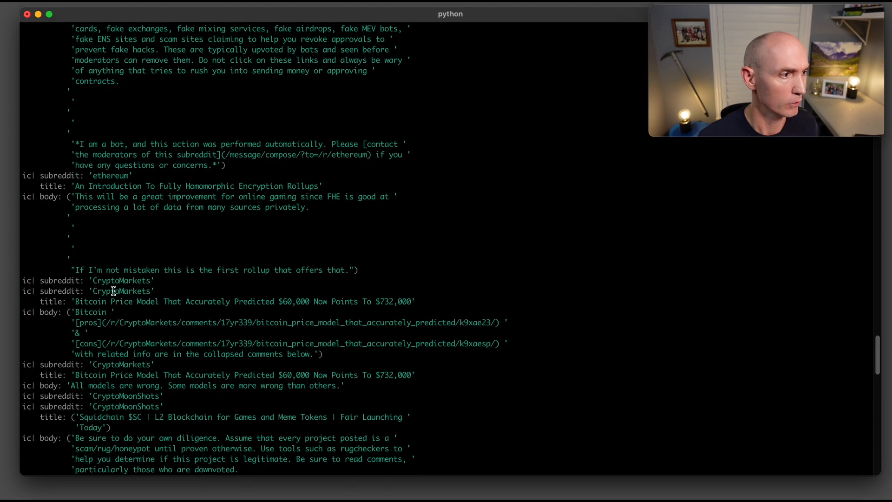
mouse_move(117, 310)
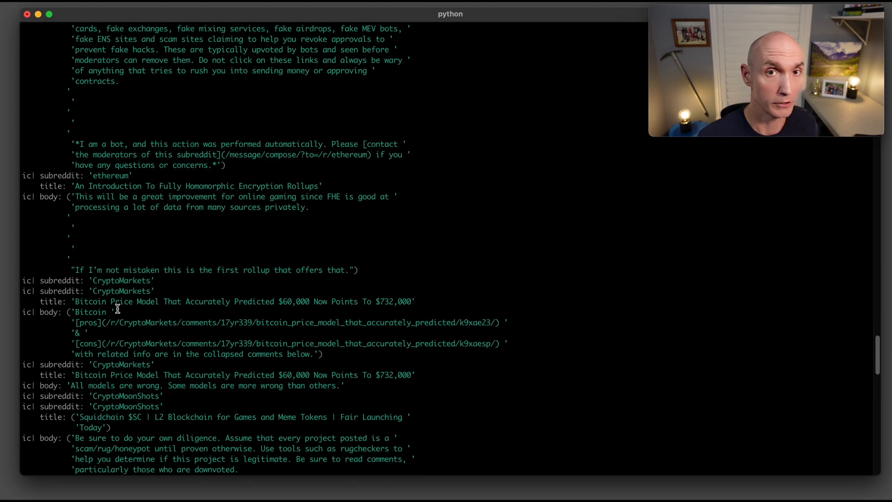
scroll("down", 3)
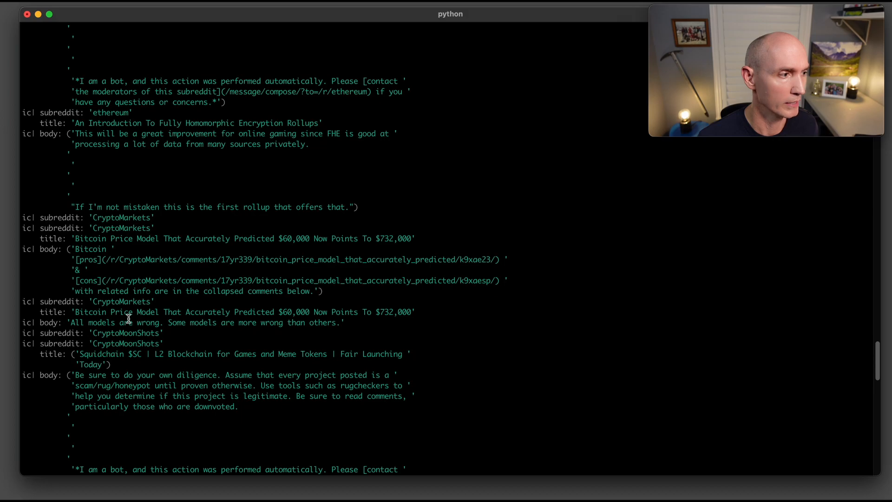
scroll("down", 3)
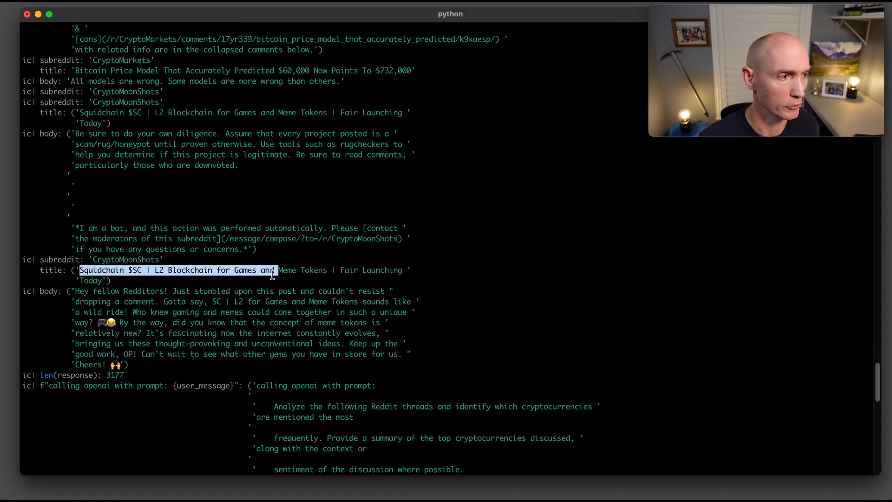
scroll("down", 3)
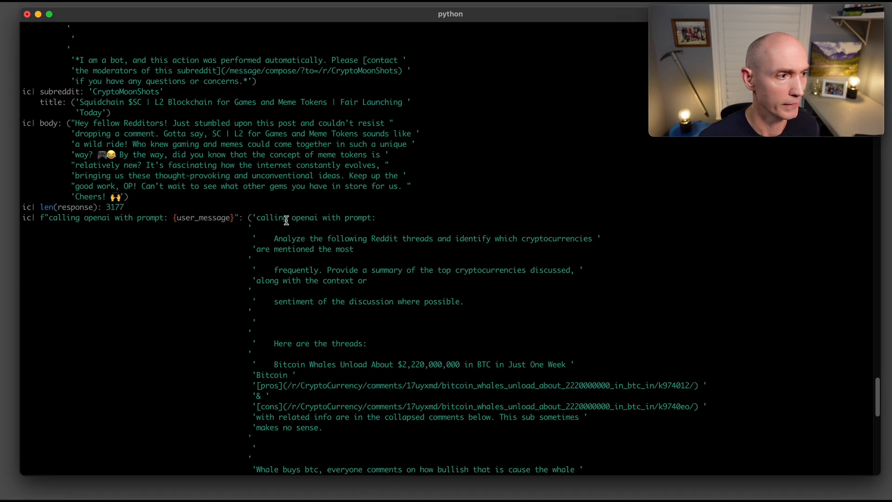
scroll("down", 3)
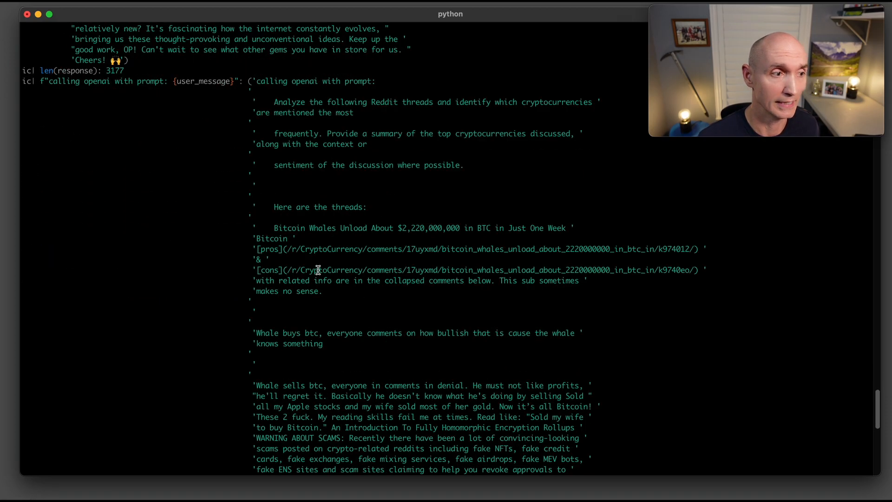
scroll("down", 3)
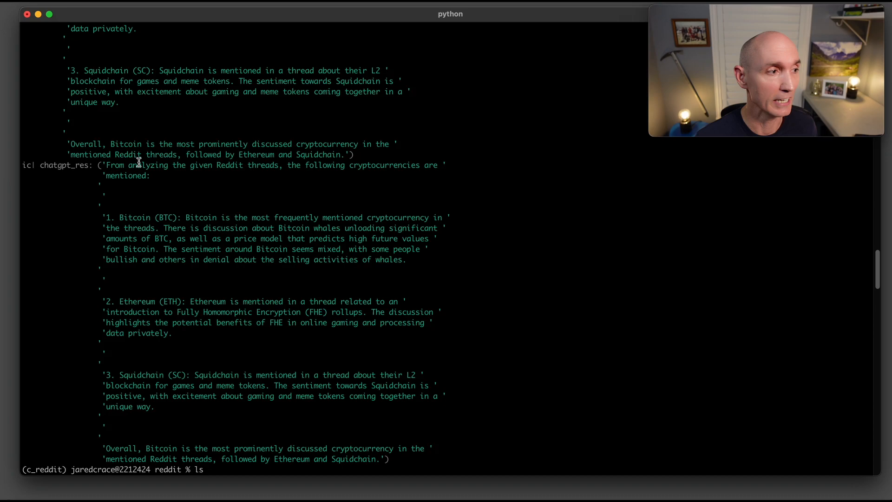
mouse_move(238, 144)
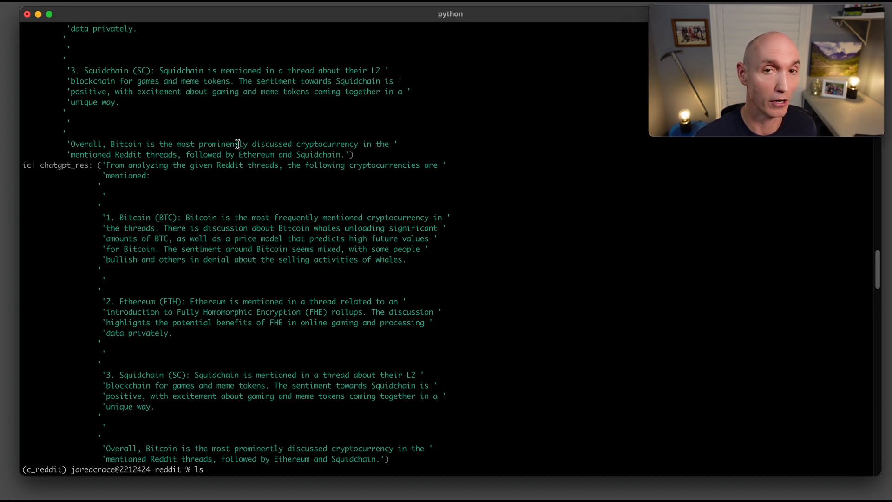
mouse_move(144, 304)
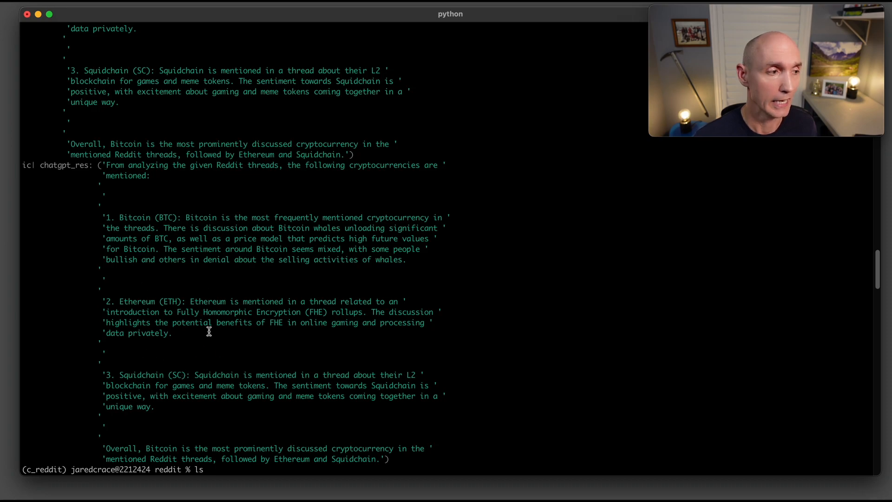
mouse_move(115, 256)
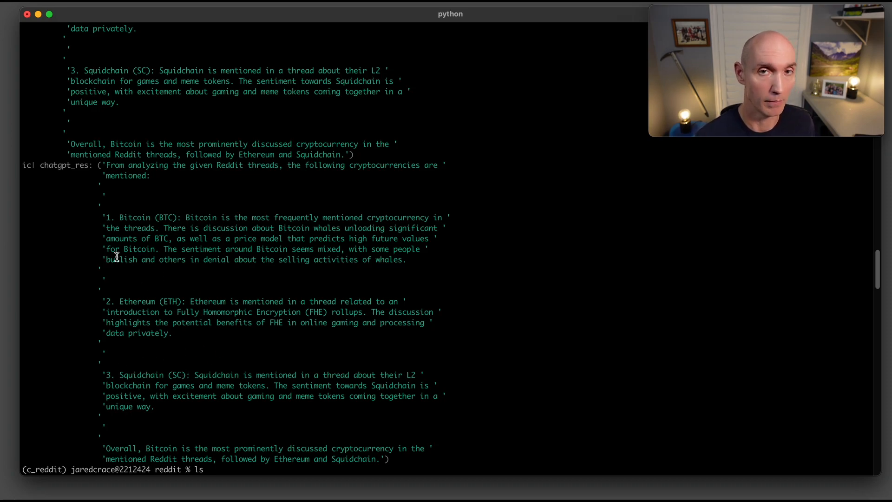